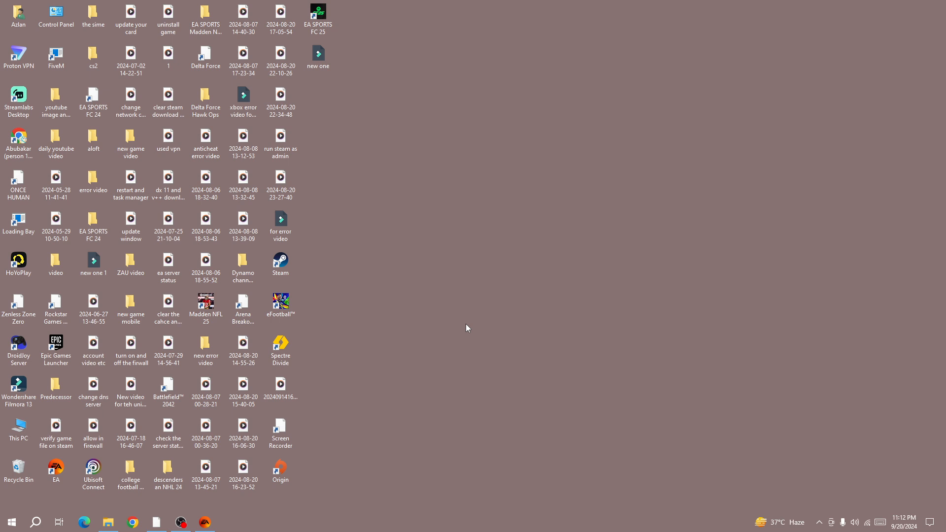
mouse_move(305, 278)
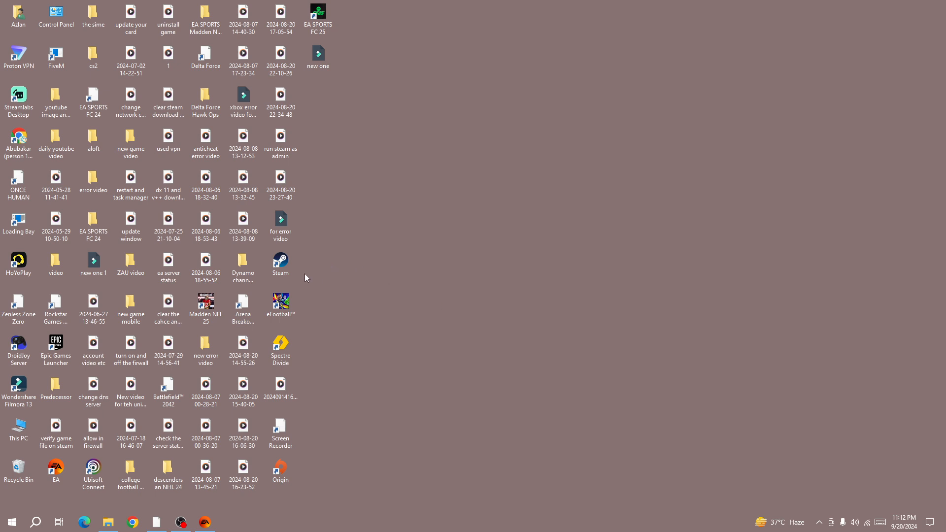
Step: Select the Steam desktop shortcut and bring up its context menu for Run as administrator
left_click(280, 260)
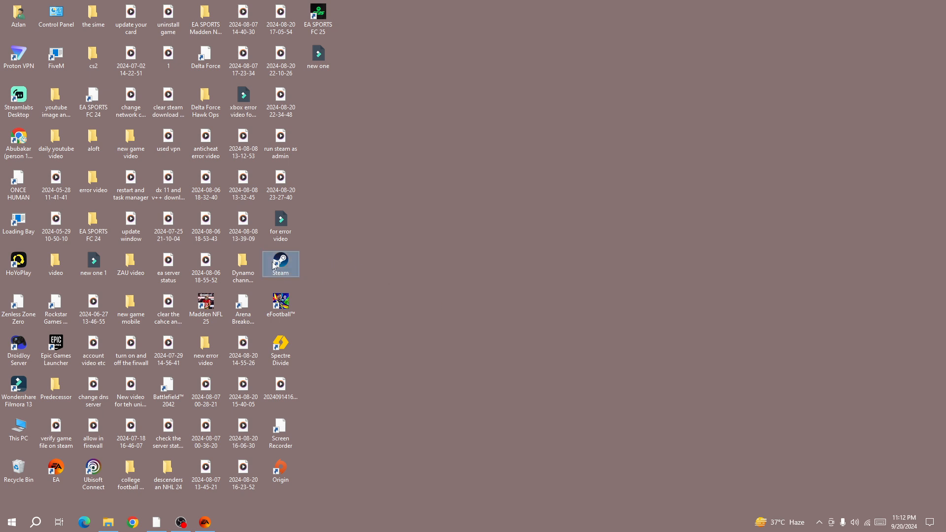
right_click(279, 264)
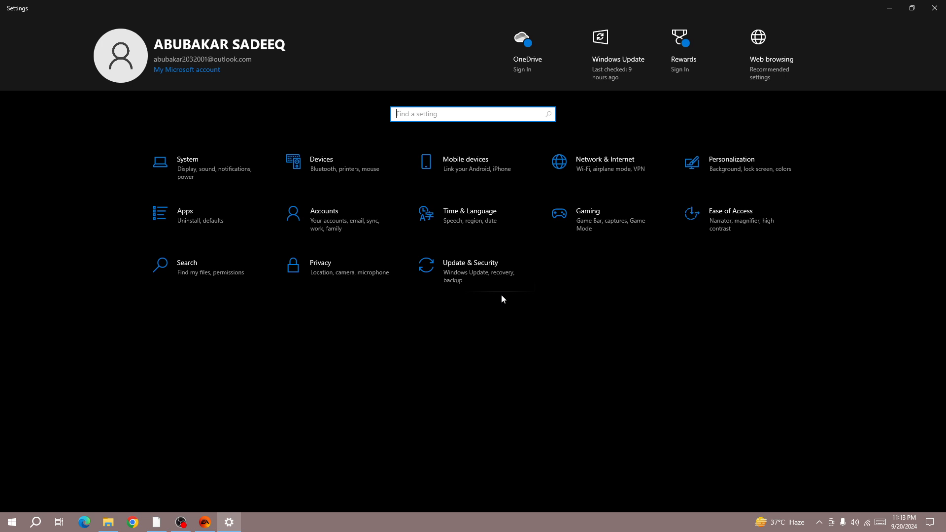
mouse_move(65, 477)
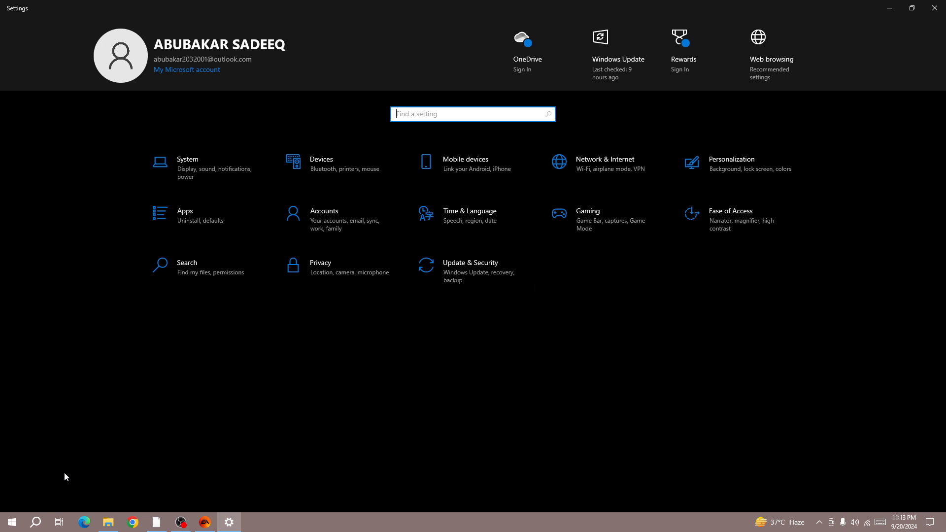
Step: Bring up the Win+X power user menu listing Device Manager and other system tools
right_click(11, 522)
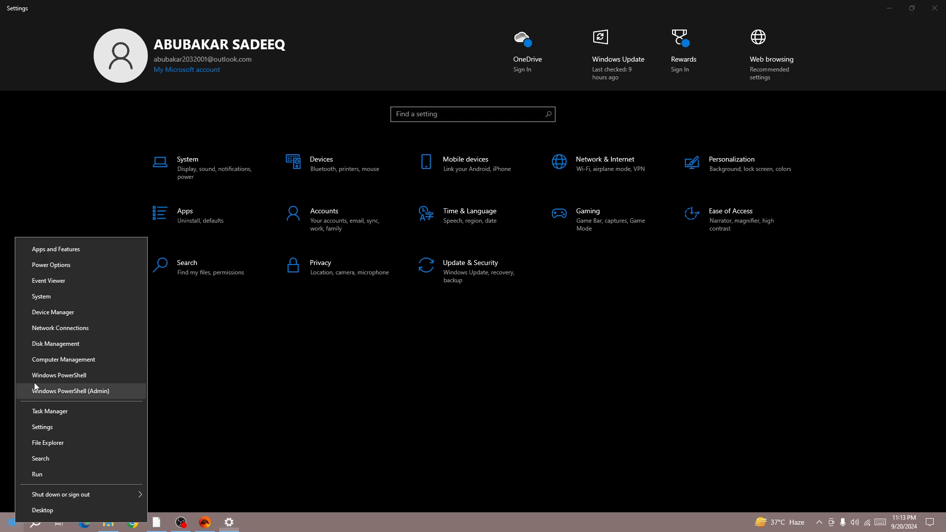
mouse_move(53, 313)
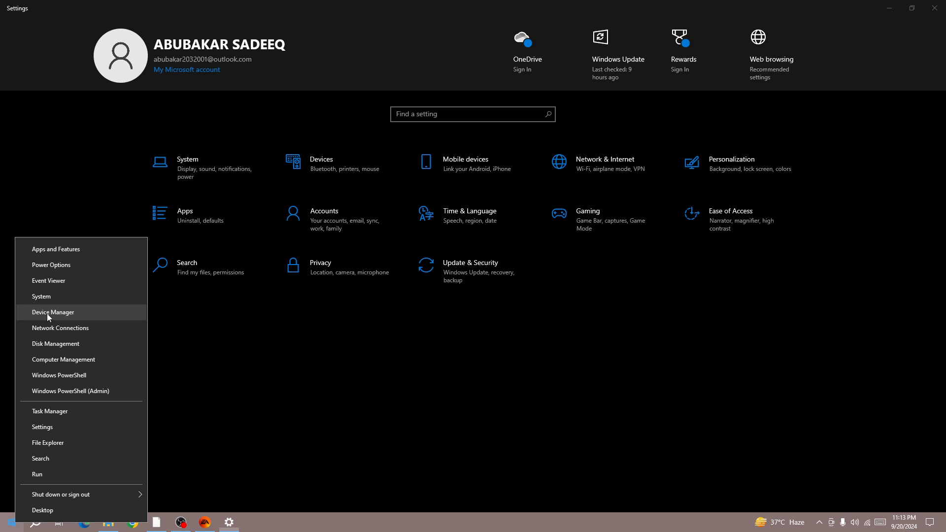
Step: In Device Manager, collapse Network adapters and System devices, then expand Display adapters
left_click(52, 312)
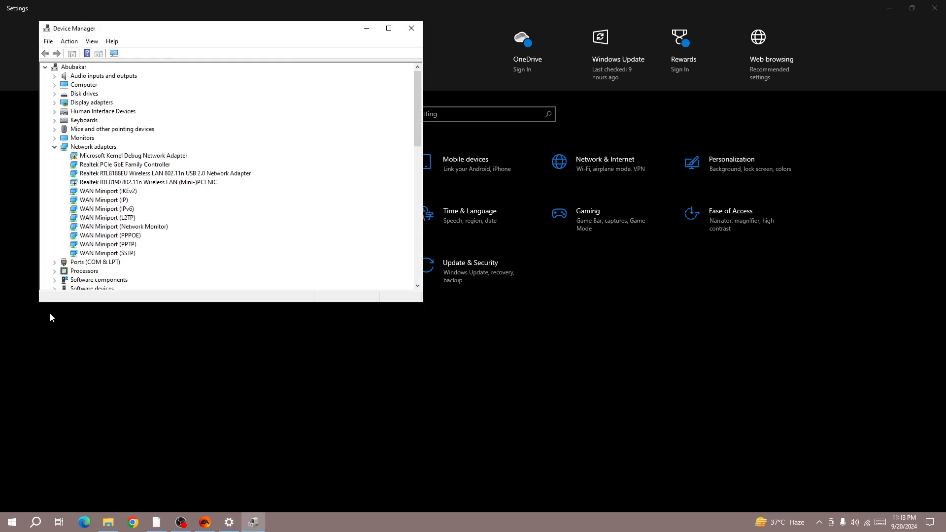
left_click(54, 147)
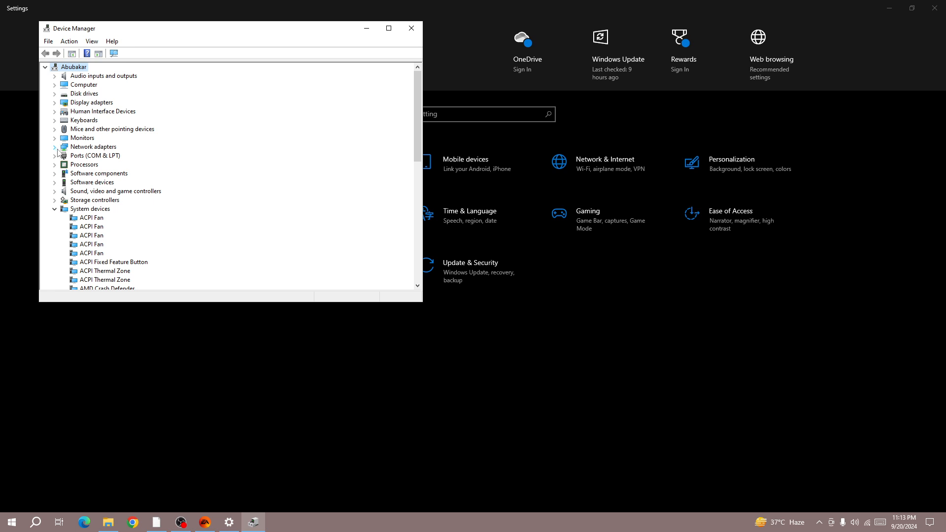
mouse_move(68, 200)
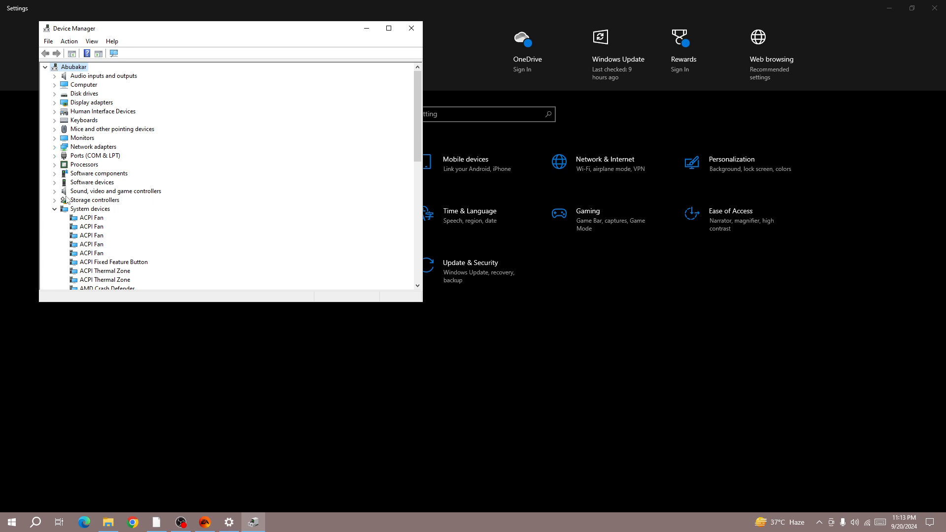
left_click(54, 209)
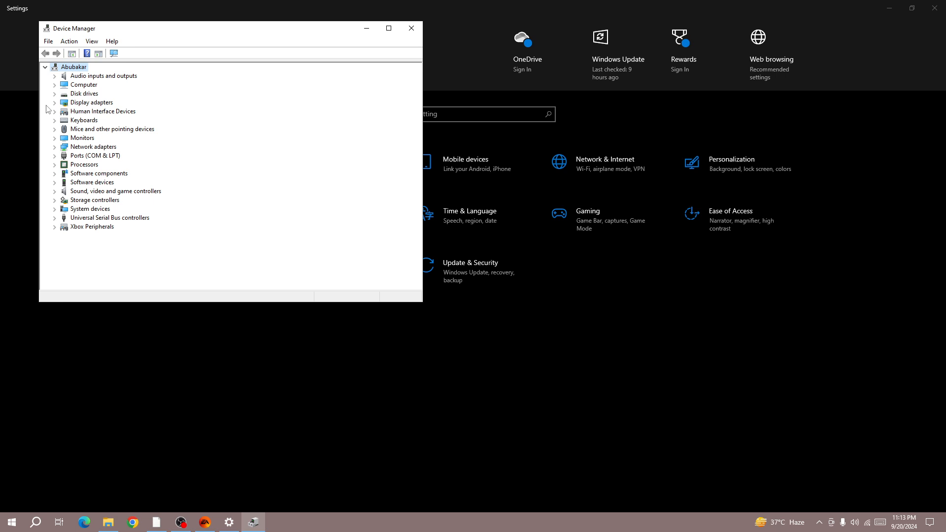
left_click(92, 101)
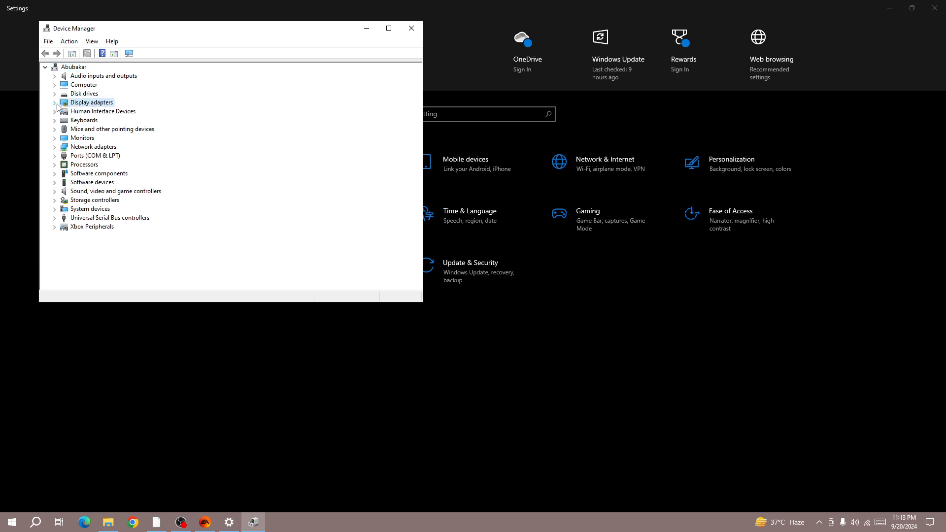
Step: Launch Update driver for the AMD Radeon RX590 GME display adapter
right_click(102, 111)
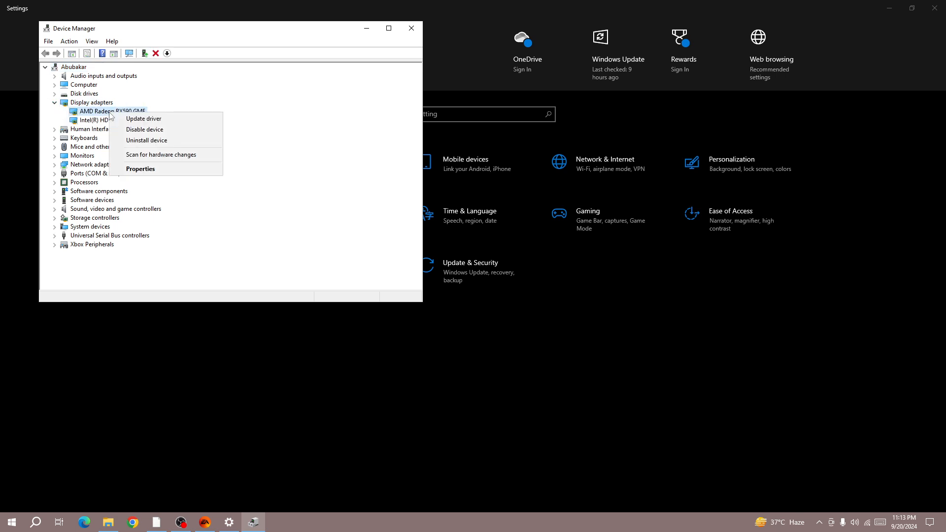
mouse_move(143, 119)
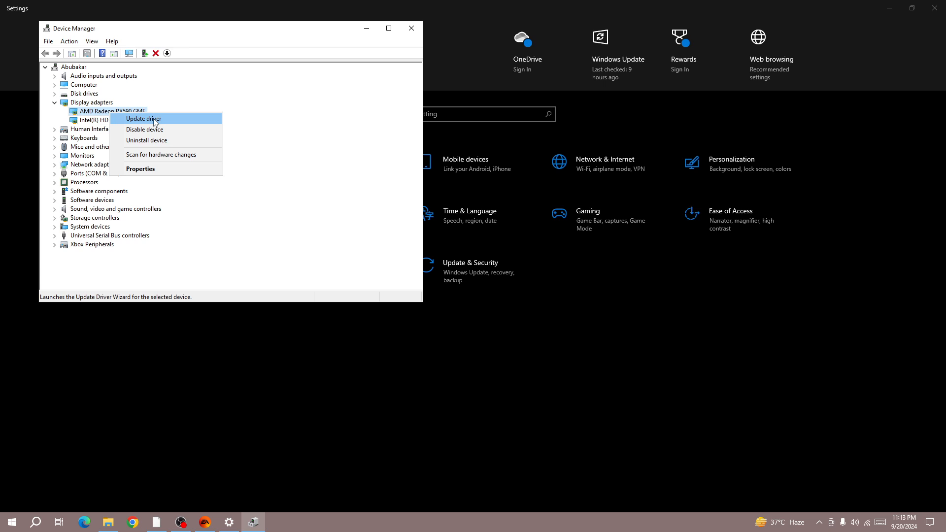
left_click(141, 118)
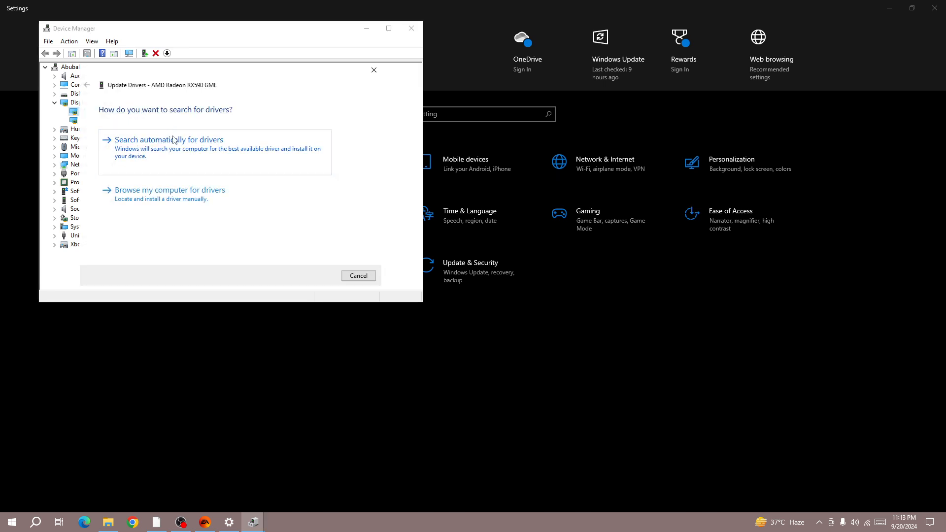
Step: Have Windows search automatically for a newer AMD Radeon driver
left_click(169, 139)
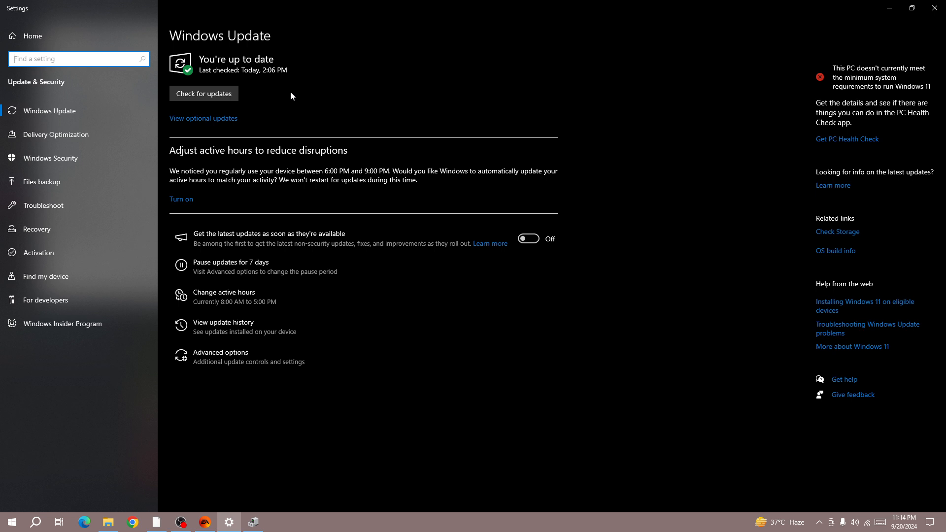
mouse_move(36, 477)
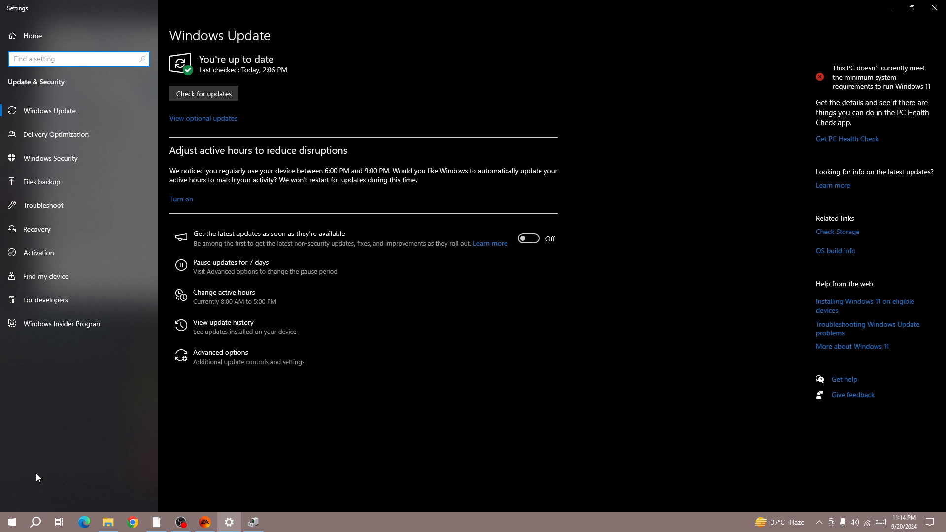
Step: Use the Start button to reach Settings and the Windows Update status page
left_click(10, 522)
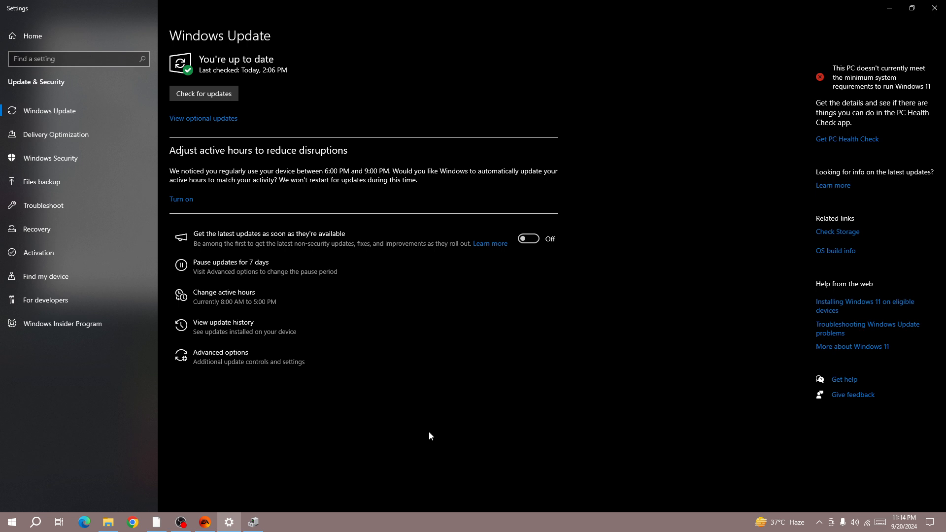
mouse_move(335, 481)
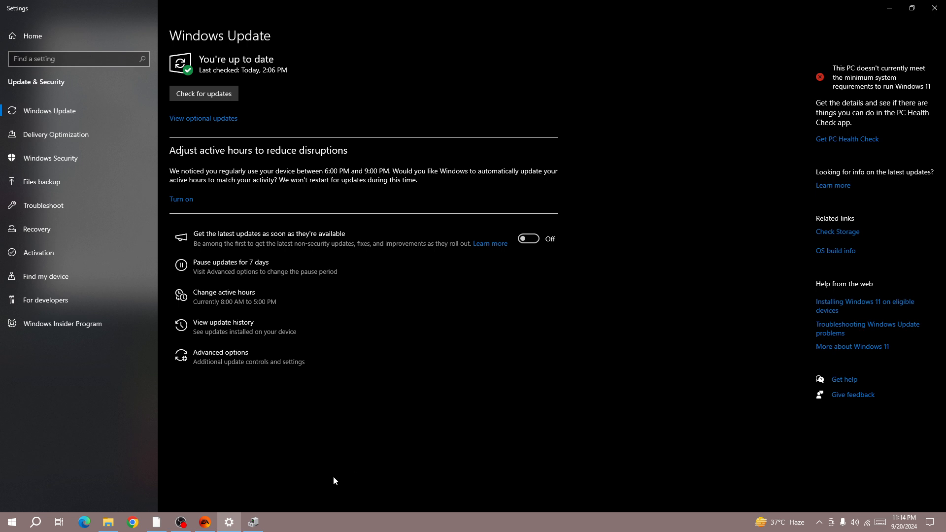